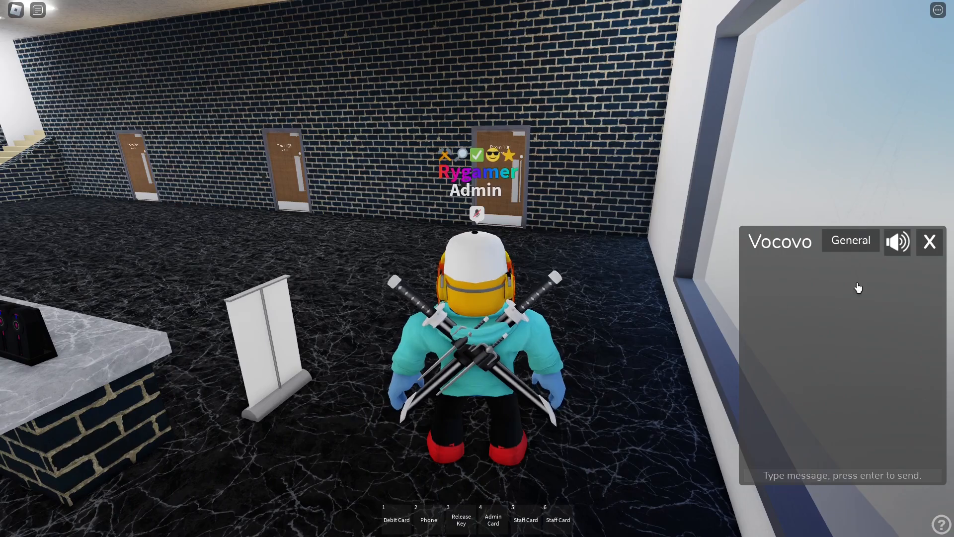
- Close the Vocovo messaging panel to clear the lobby view
click(850, 240)
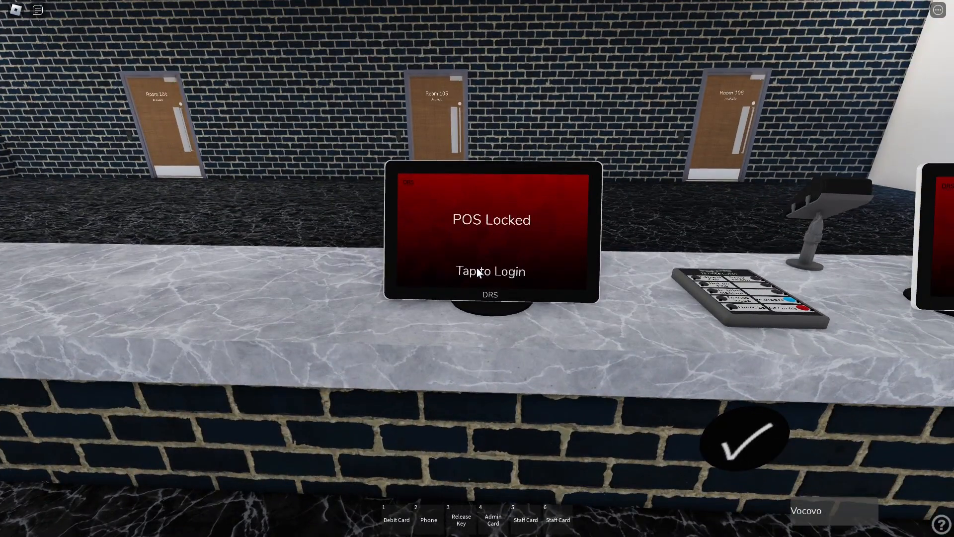
- Log into the POS, select the customer and check out room 105 at £75.00
click(490, 271)
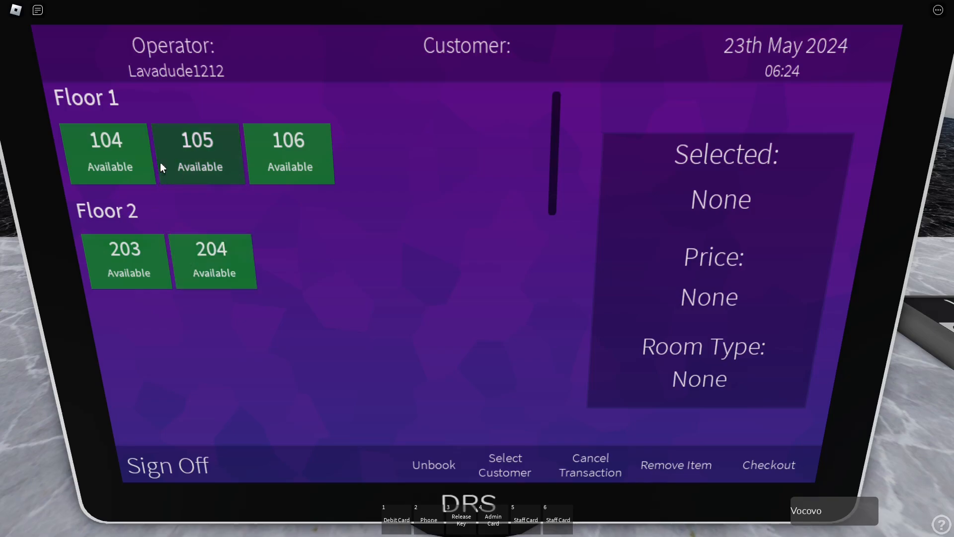
click(505, 464)
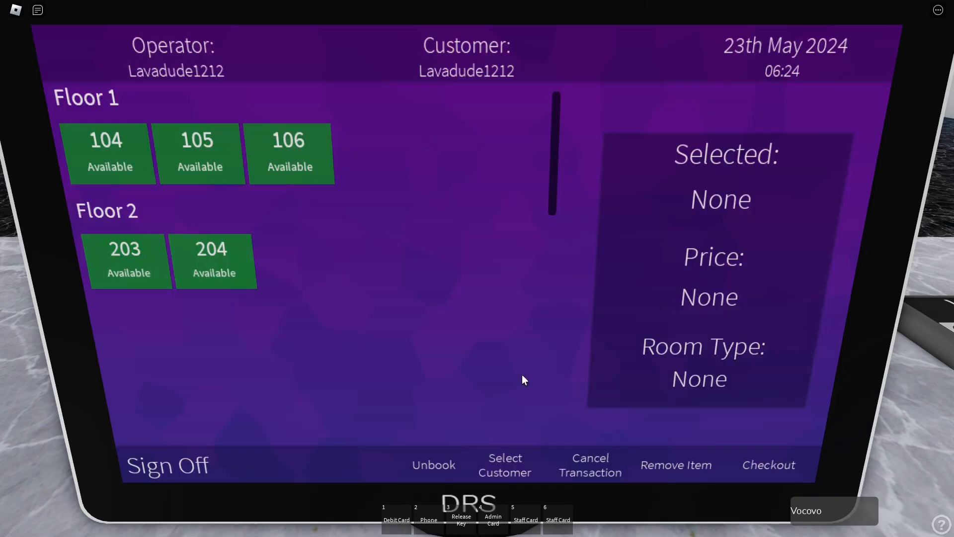
click(200, 152)
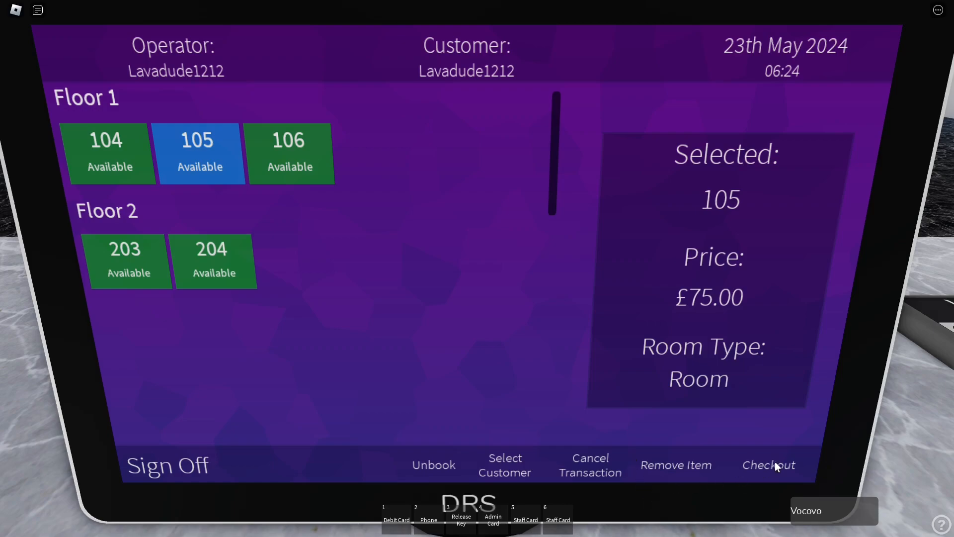
click(768, 464)
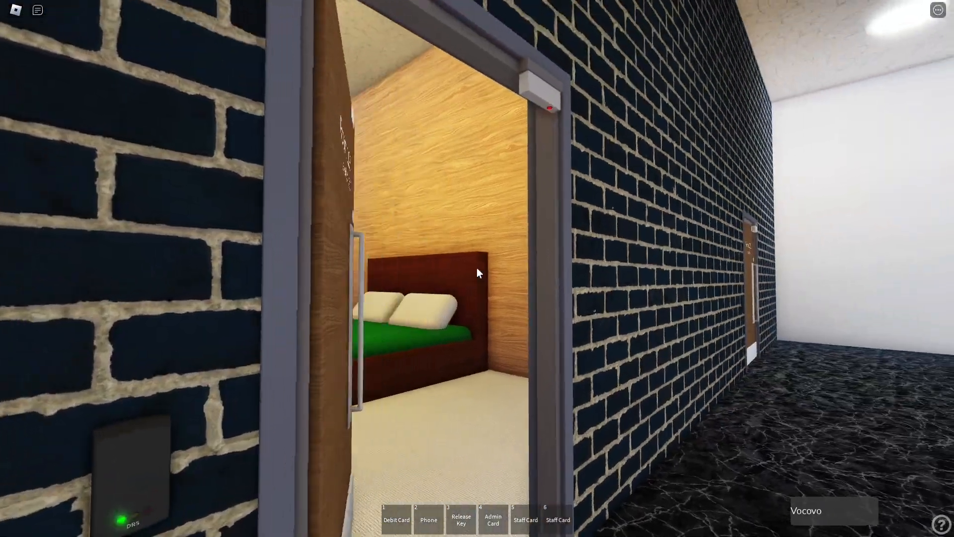
mouse_move(478, 273)
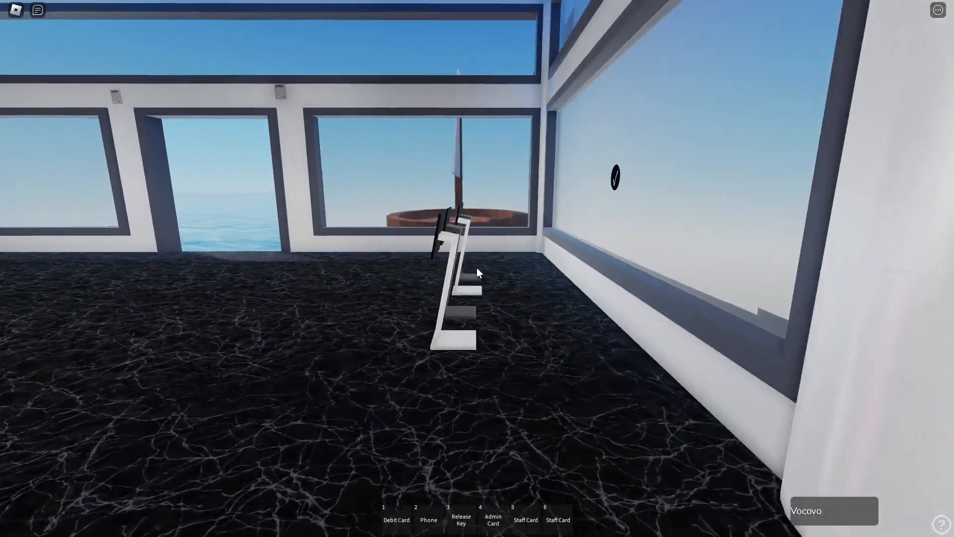
mouse_move(477, 273)
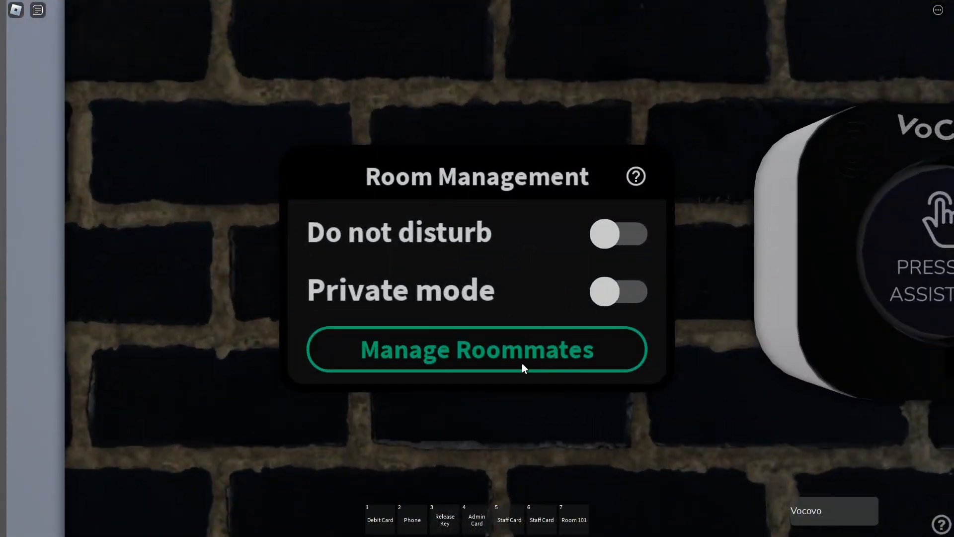
- Toggle Do not disturb on for the room in Room Management
click(619, 233)
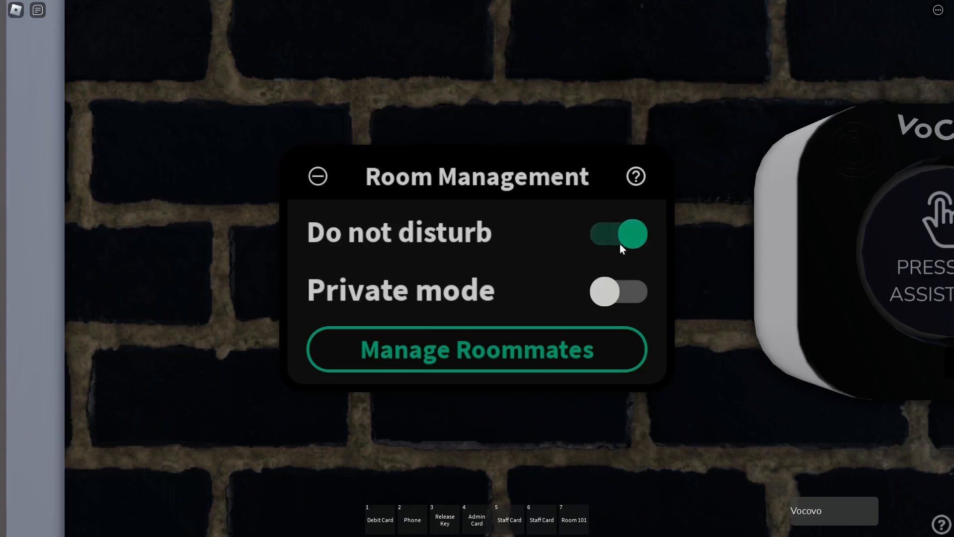
click(617, 233)
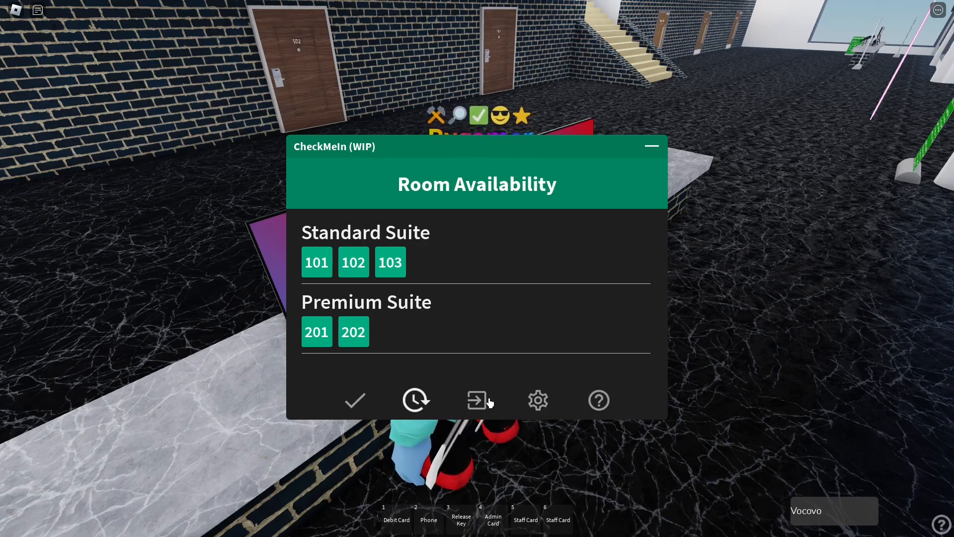
- View CheckMeIn's check-out and options pages, toggling Dark Mode off and back on
click(477, 400)
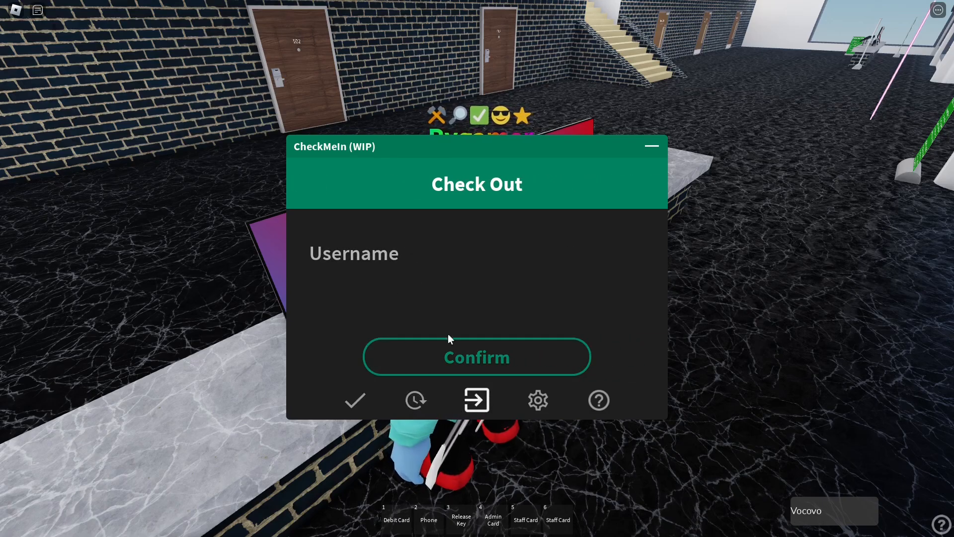
click(537, 400)
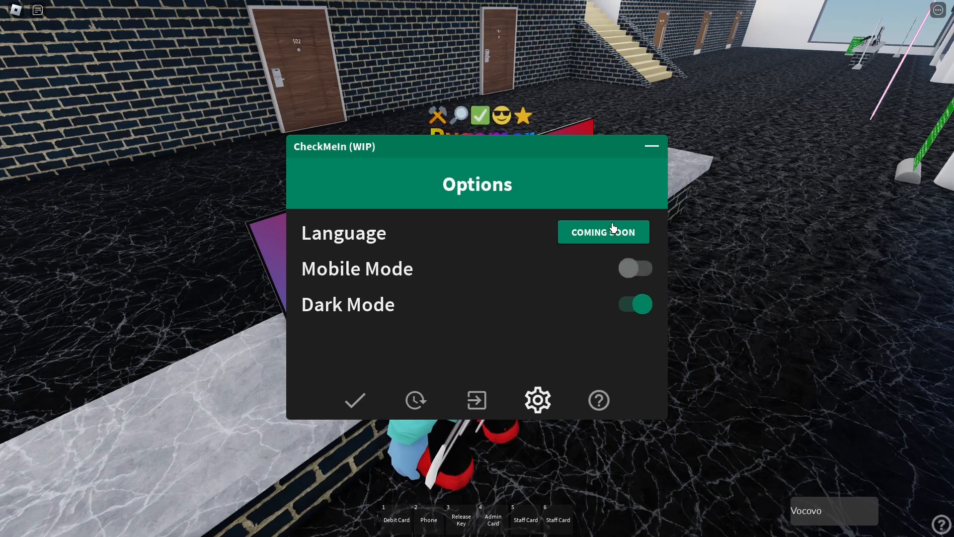
click(634, 304)
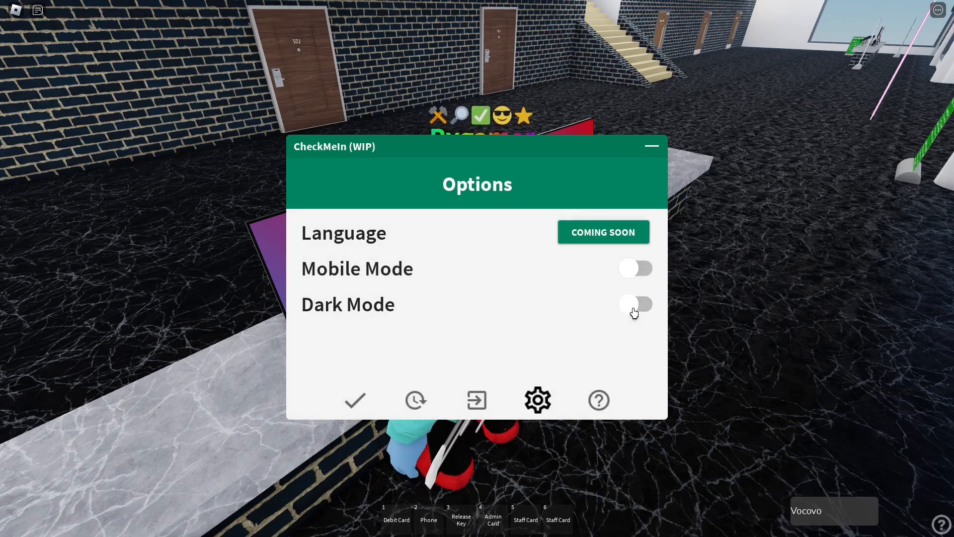
click(598, 400)
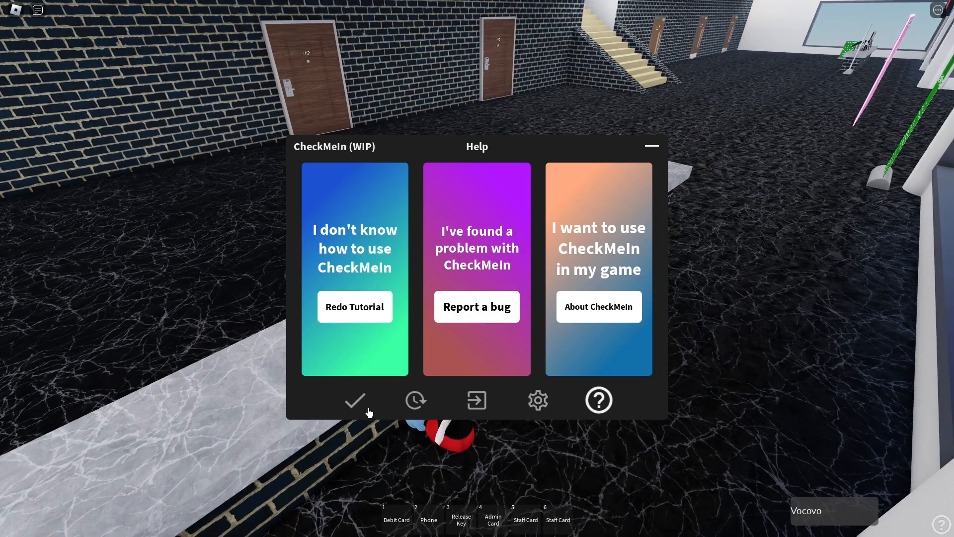
click(354, 399)
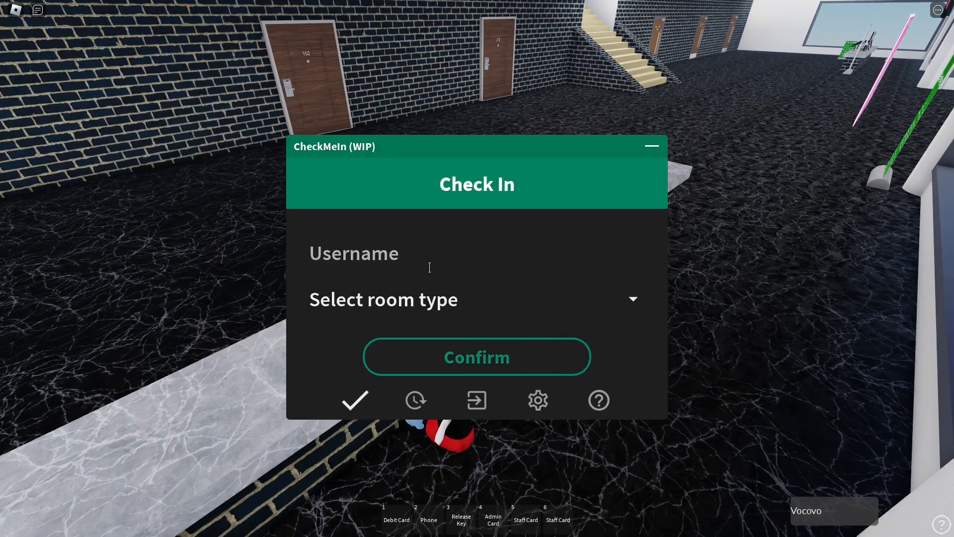
text(lavadude1212)
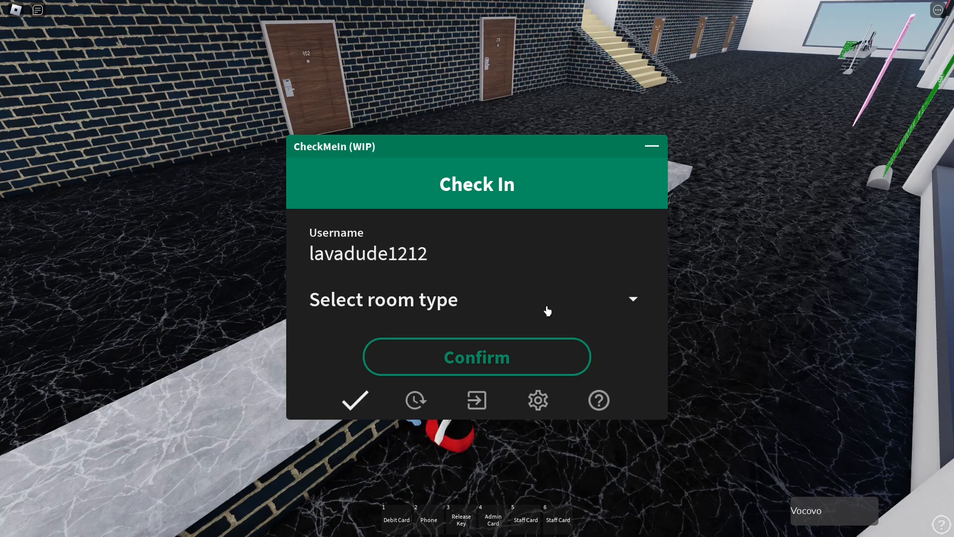
click(474, 299)
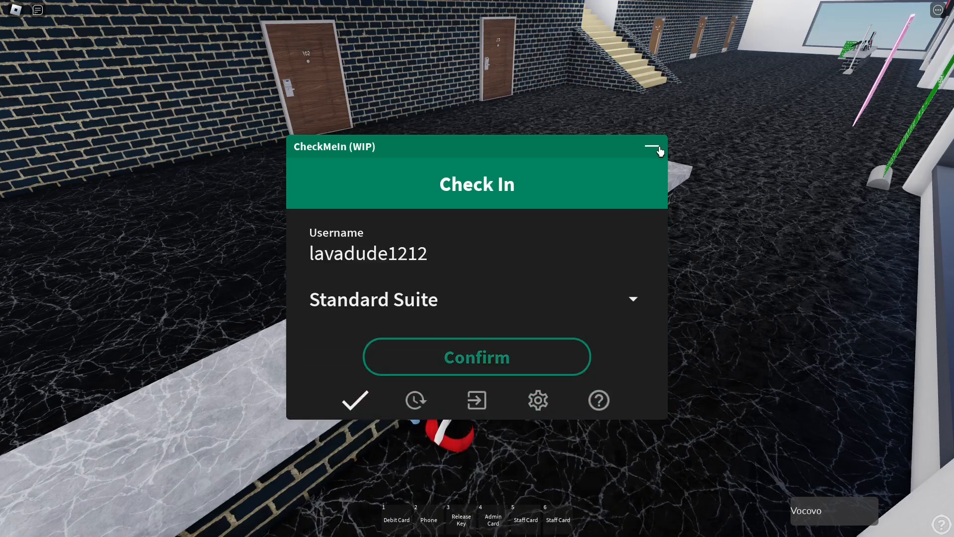
click(476, 356)
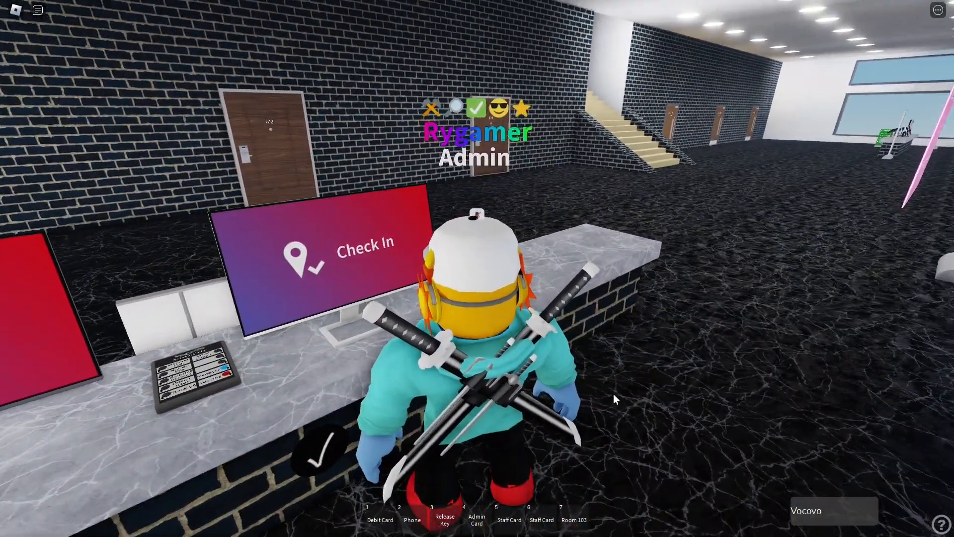
click(338, 249)
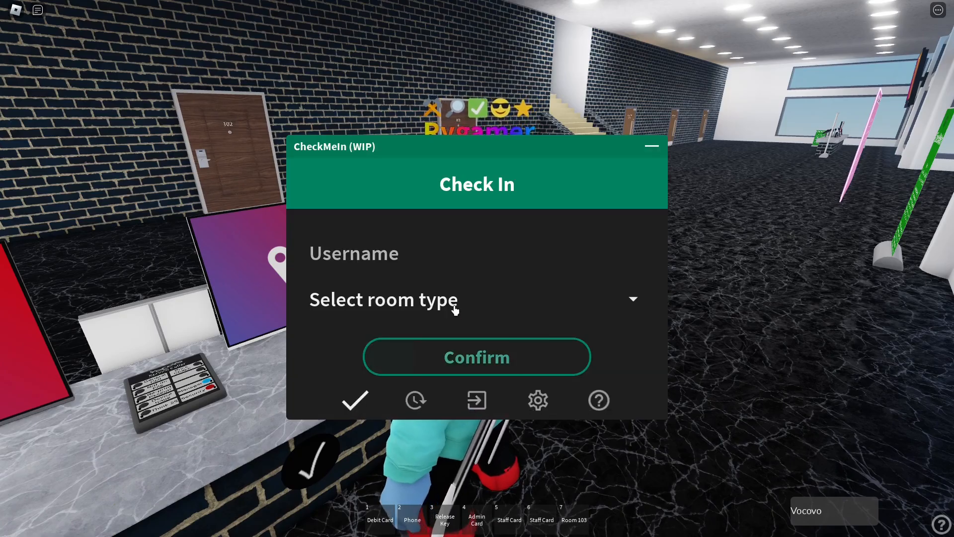
click(477, 400)
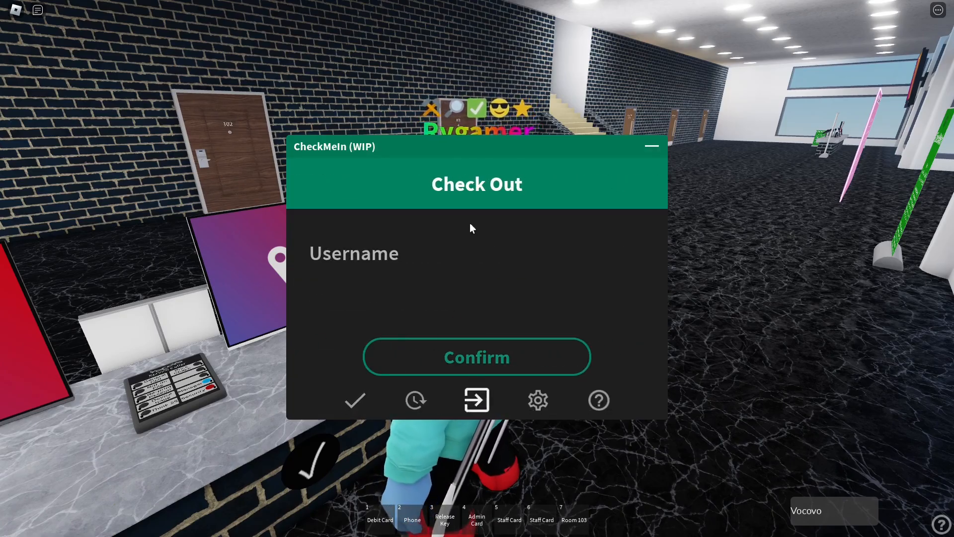
text(lavadude1212)
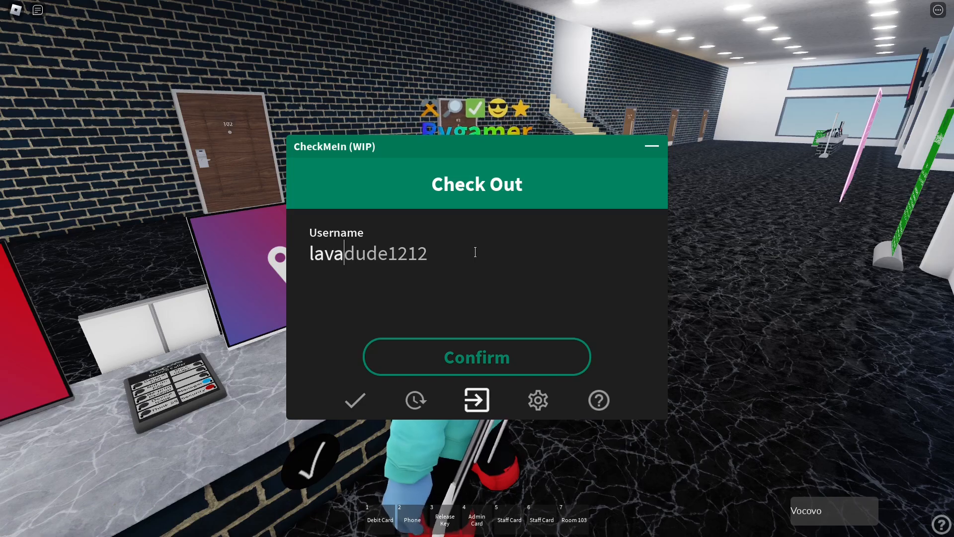
click(476, 357)
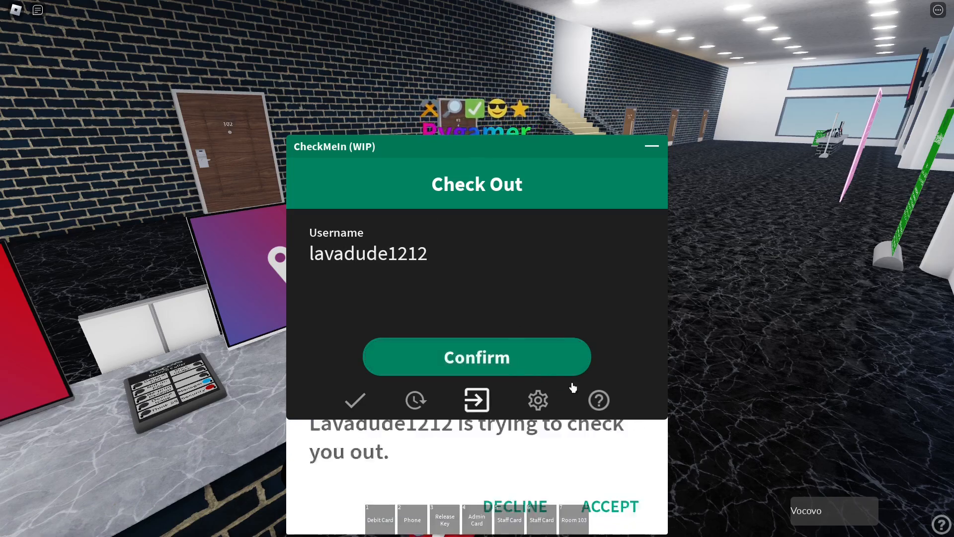
click(477, 357)
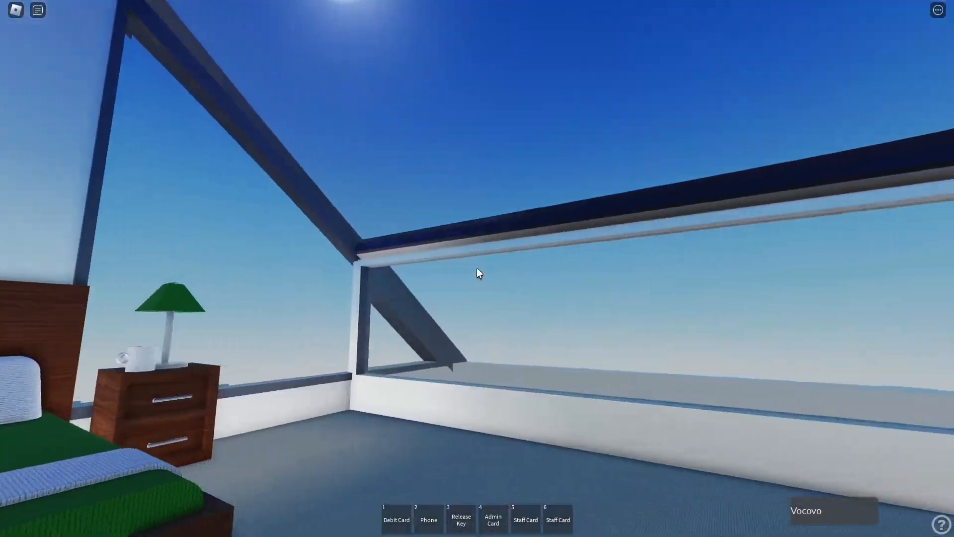
mouse_move(477, 273)
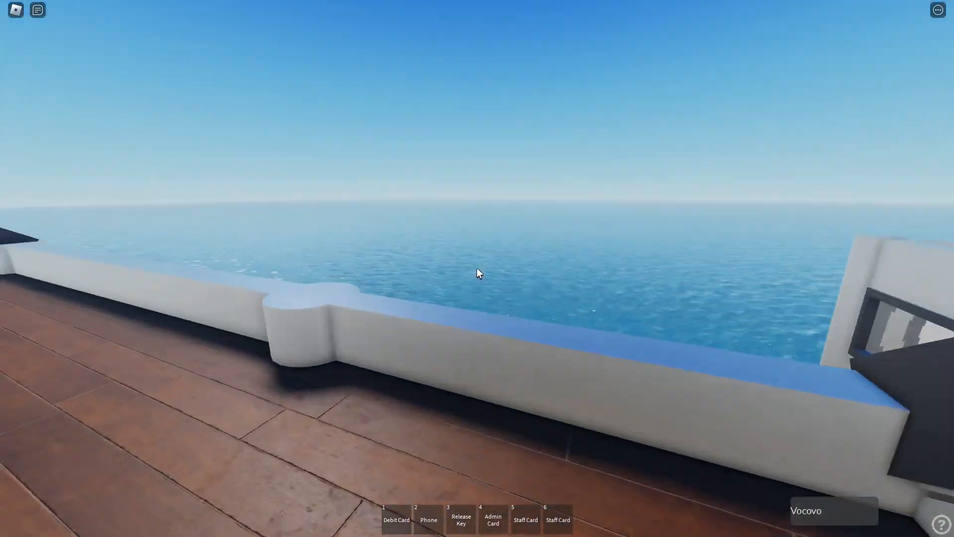